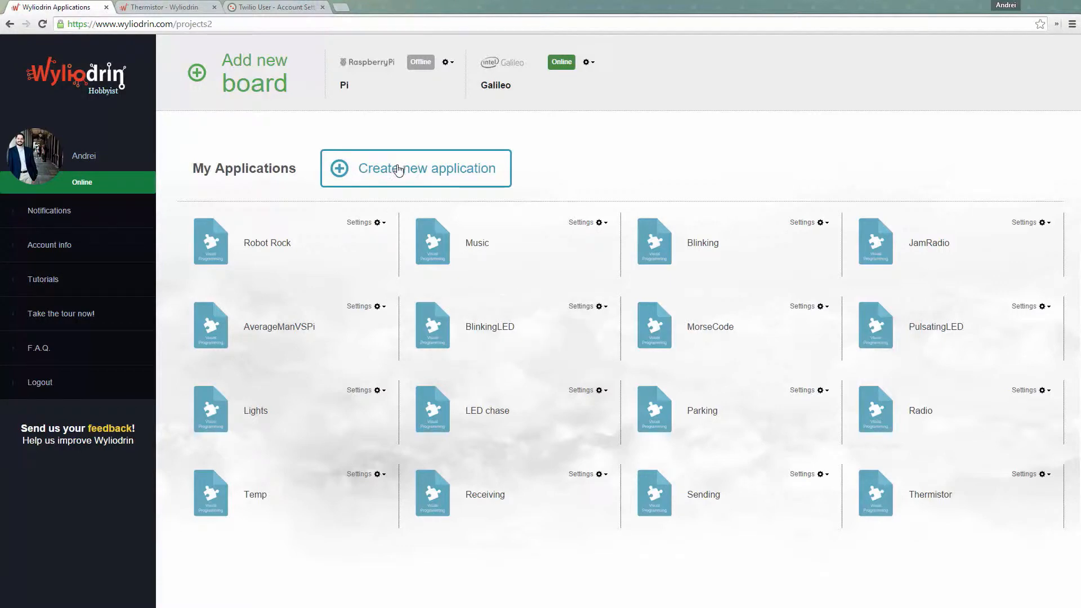
# Step: Create a new Visual Programming application named Alarm Clock and submit it
pyautogui.click(416, 168)
pyautogui.write('Alarm Clock')
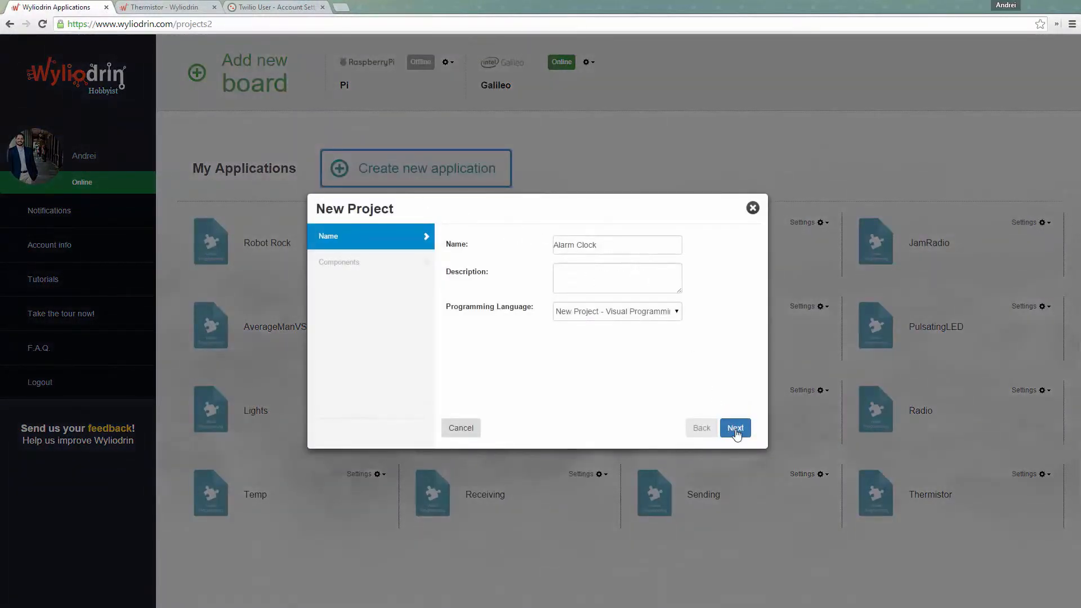
pyautogui.click(735, 428)
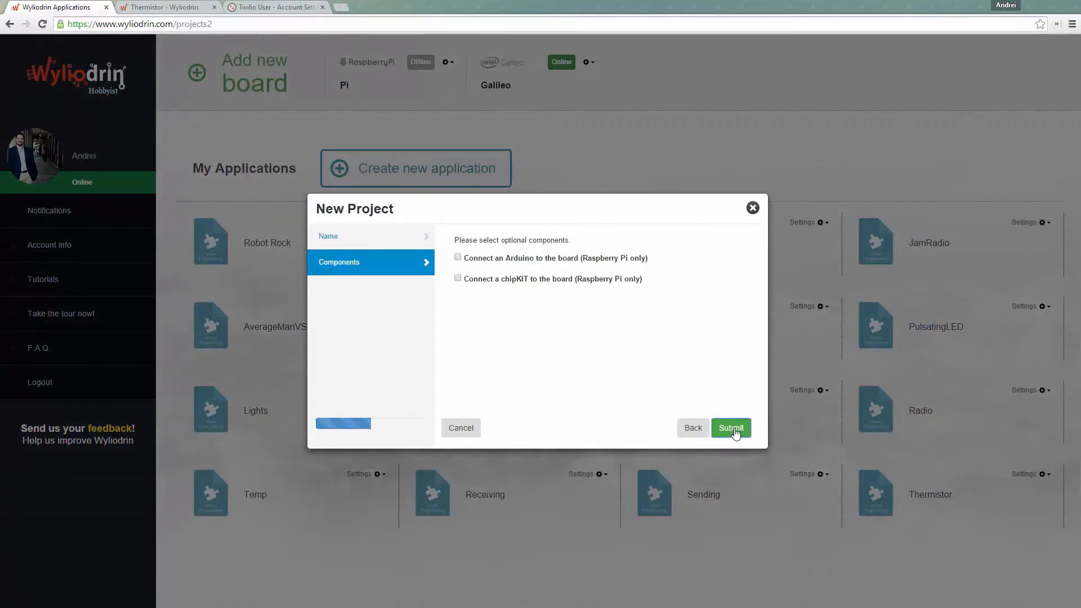
pyautogui.click(730, 428)
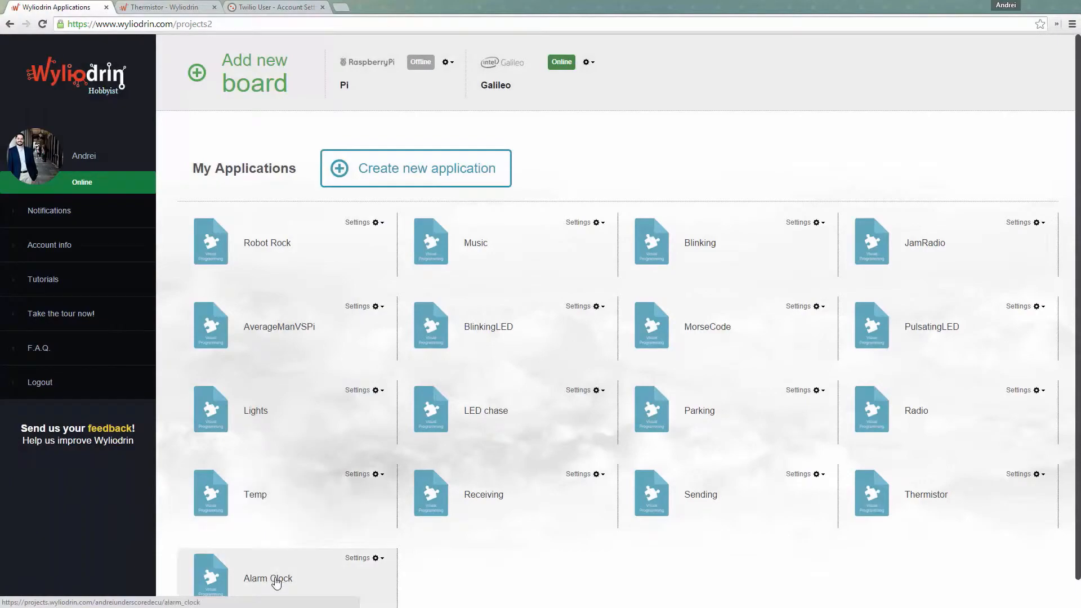
# Step: Add an Init LCD block with RS pin 0, Enable pin 2 and data pins 12, 11, 10, 9
pyautogui.click(268, 578)
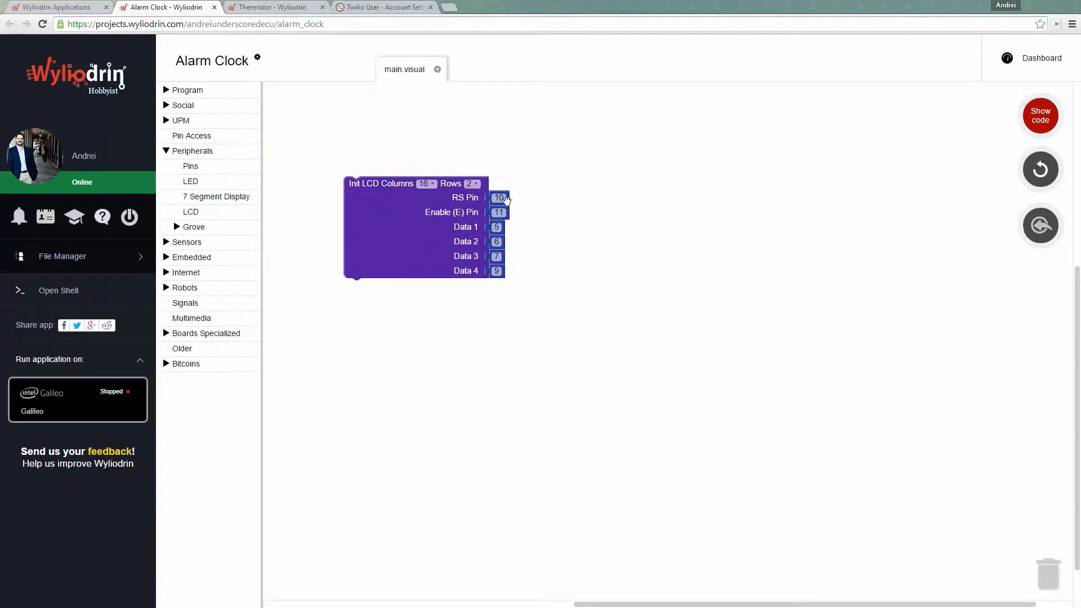
pyautogui.click(498, 199)
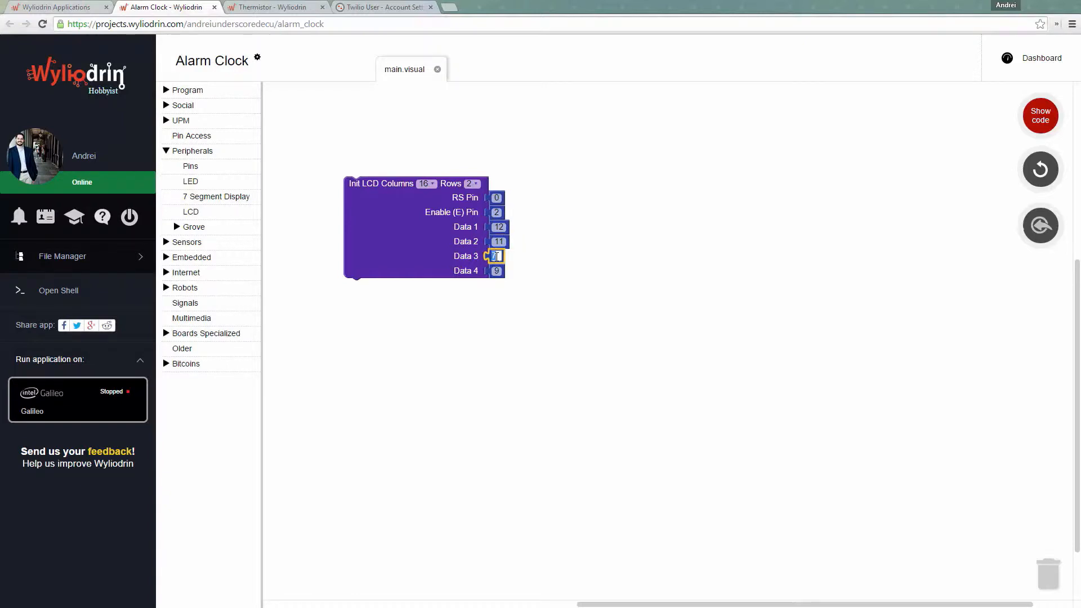
pyautogui.write('10')
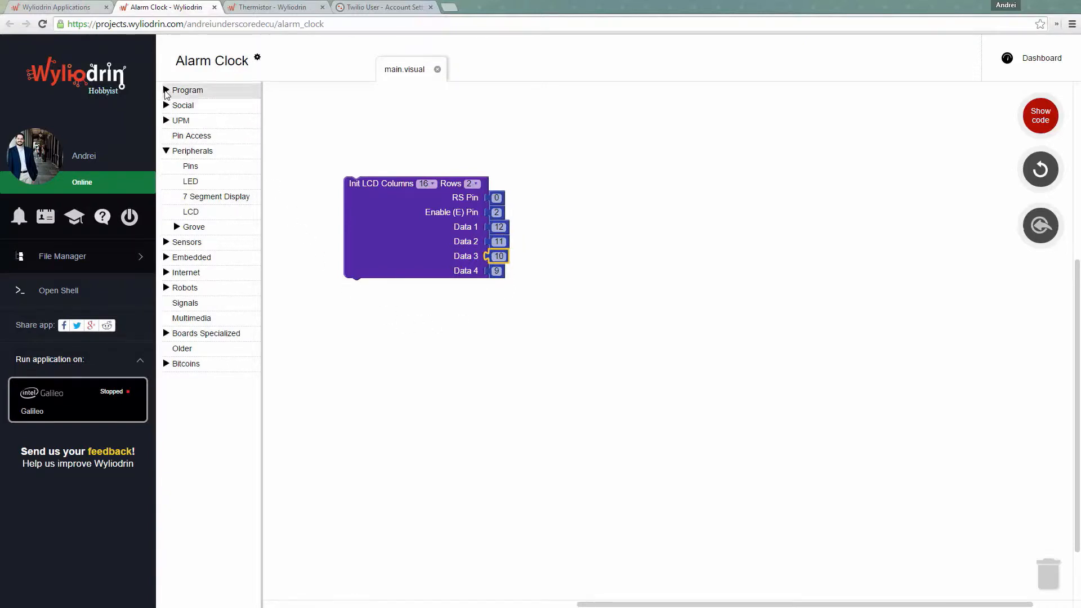
# Step: Add a repeat-every-1-second loop with Set LCD Position (1,1) and Print on LCD inside
pyautogui.click(187, 90)
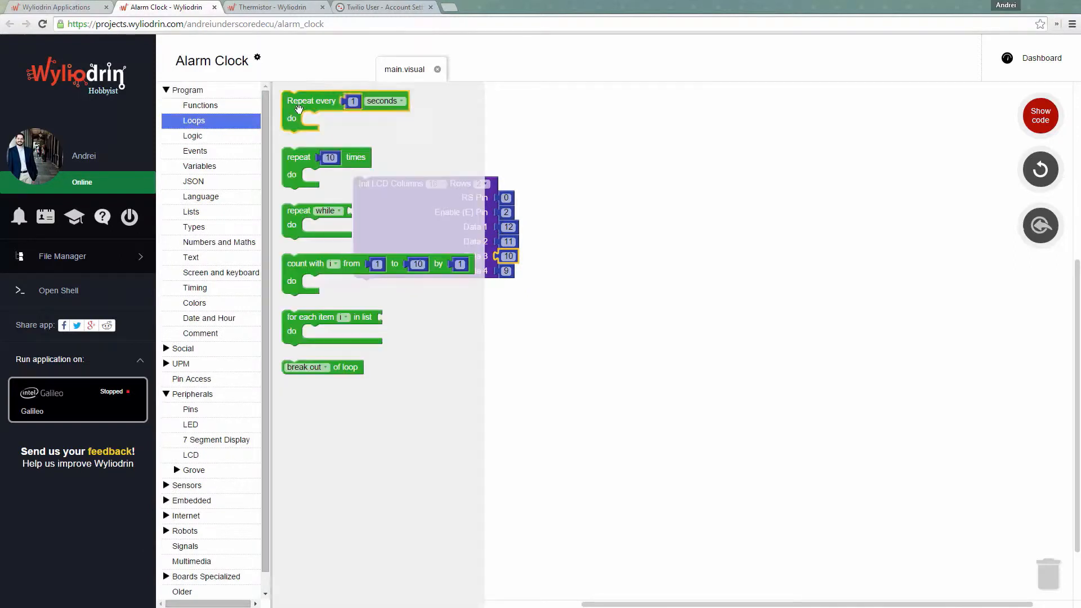
pyautogui.moveTo(311, 100); pyautogui.dragTo(383, 288)
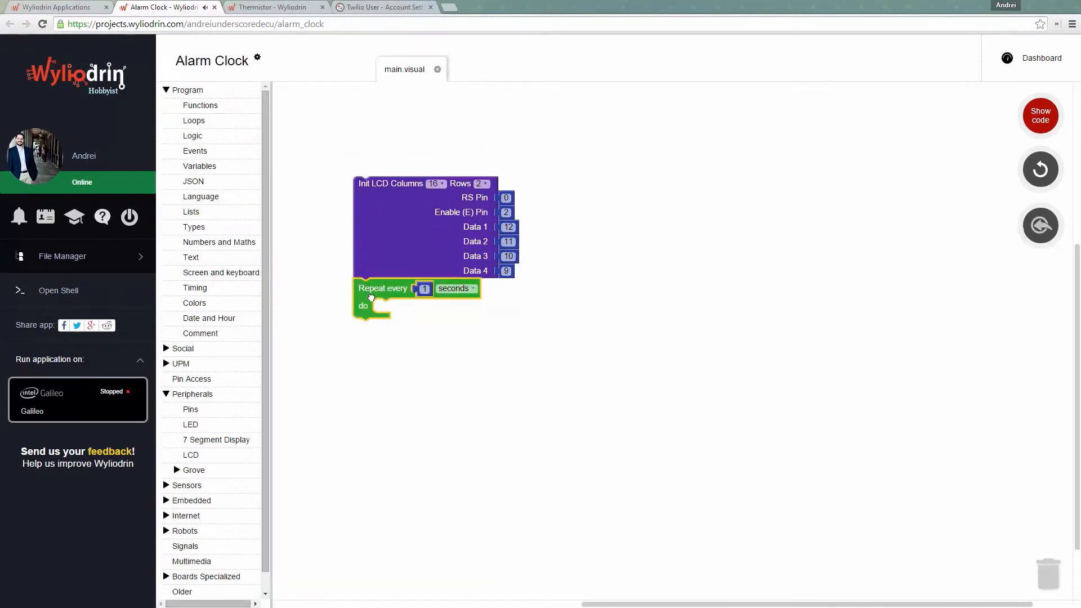
pyautogui.click(192, 455)
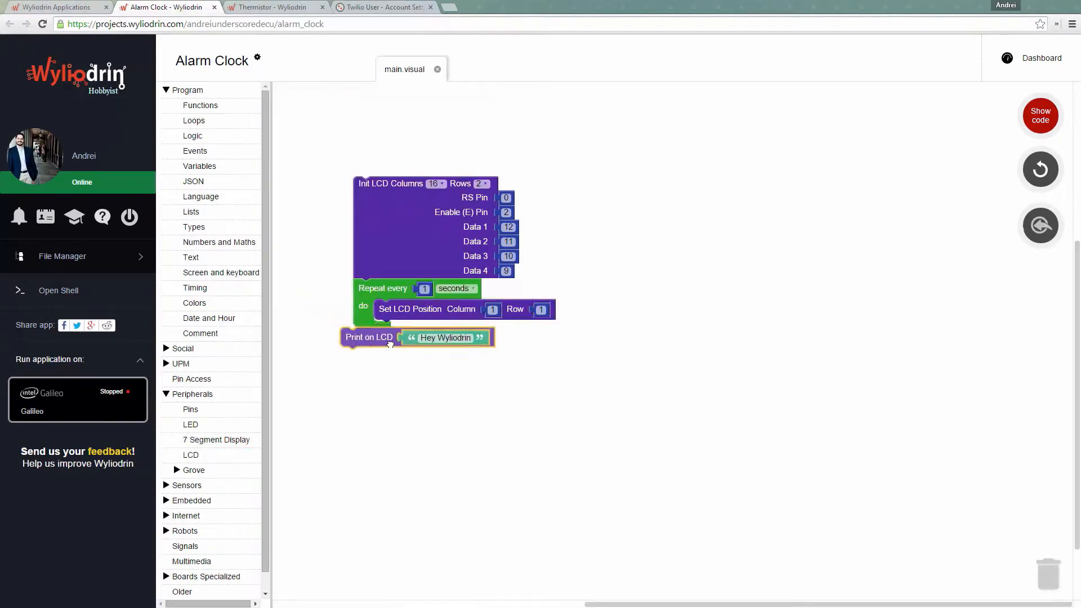
pyautogui.moveTo(445, 337); pyautogui.dragTo(514, 388)
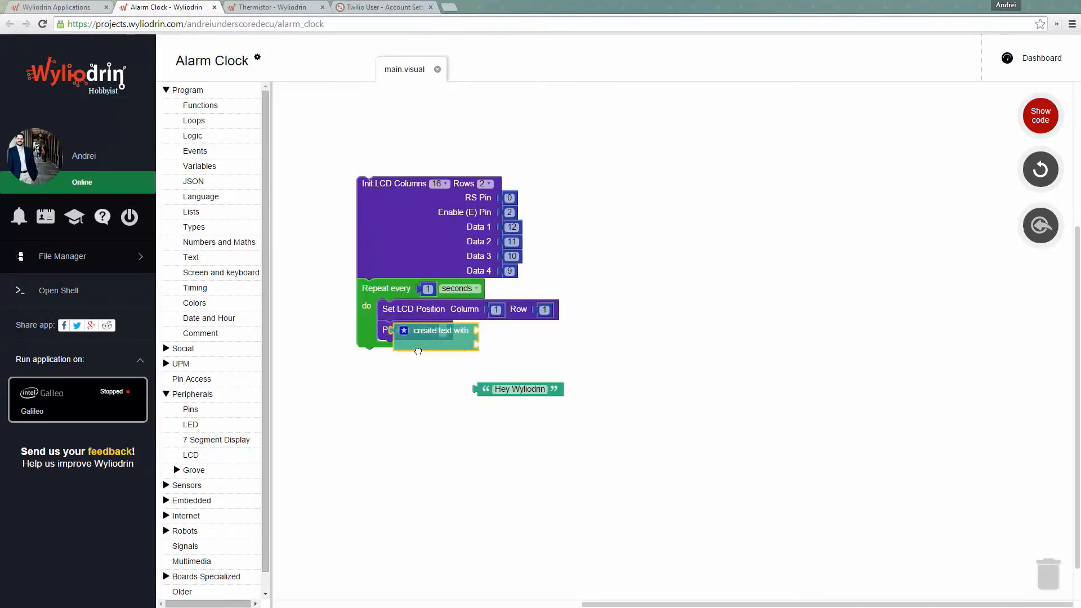
# Step: Print two-digit hour, minute and second joined by separators, then run on the Galileo
pyautogui.moveTo(517, 389); pyautogui.dragTo(555, 346)
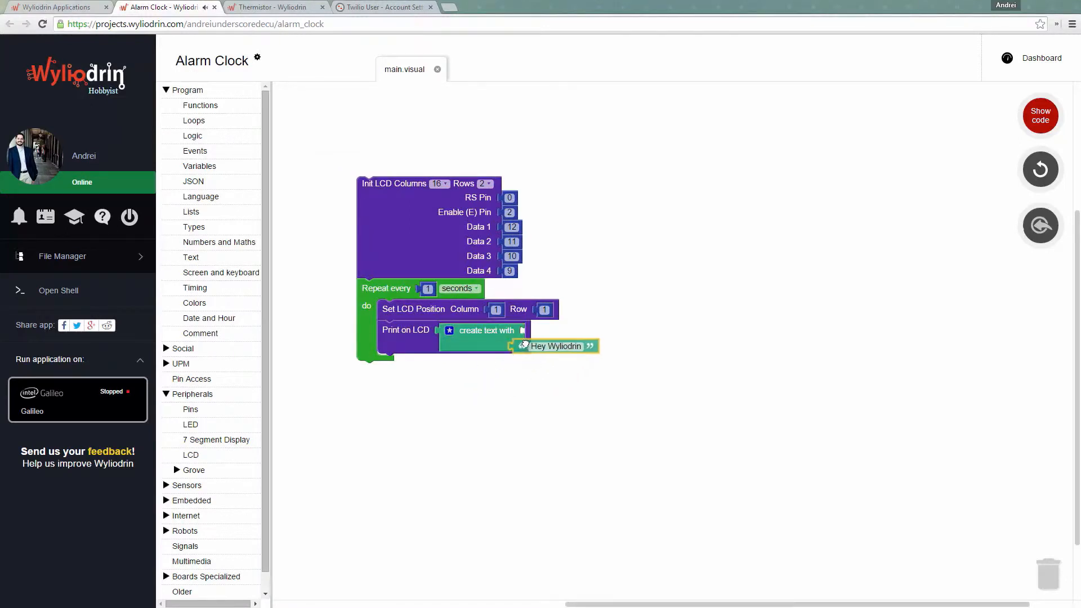
pyautogui.click(449, 330)
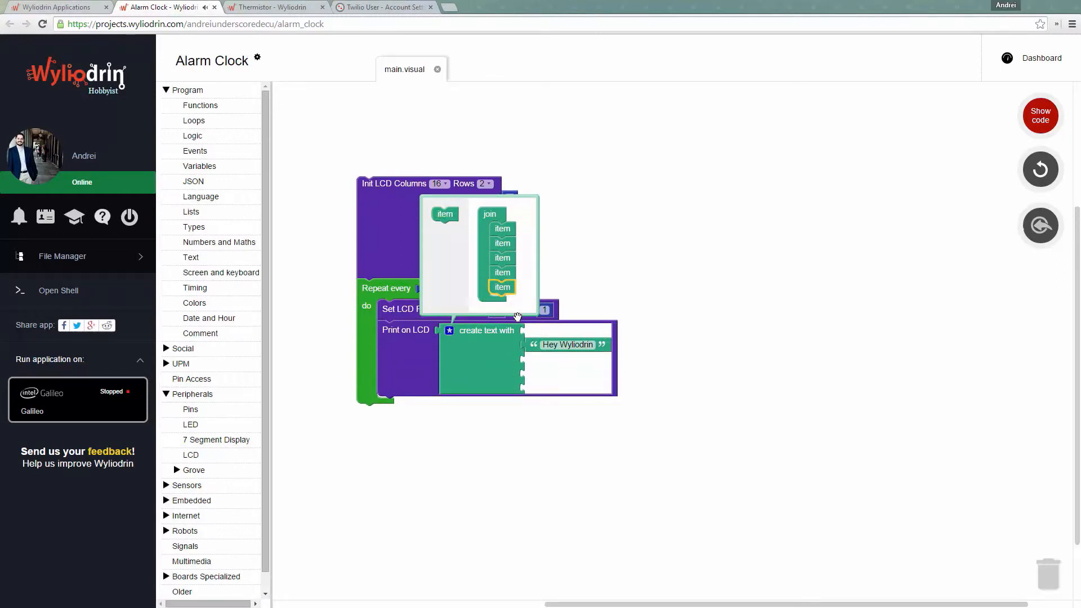
pyautogui.click(209, 317)
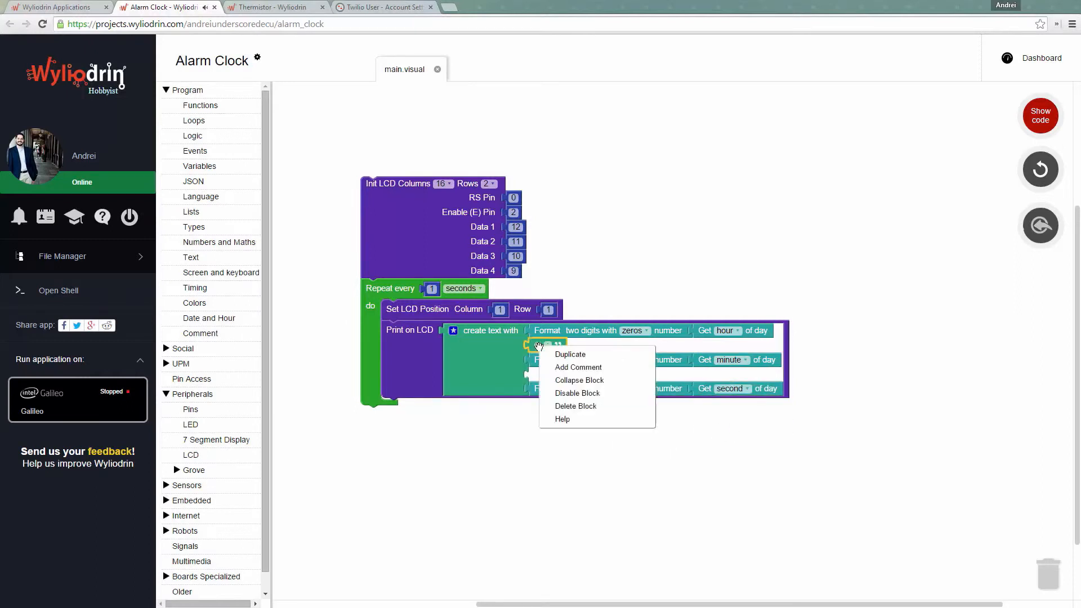
pyautogui.click(308, 384)
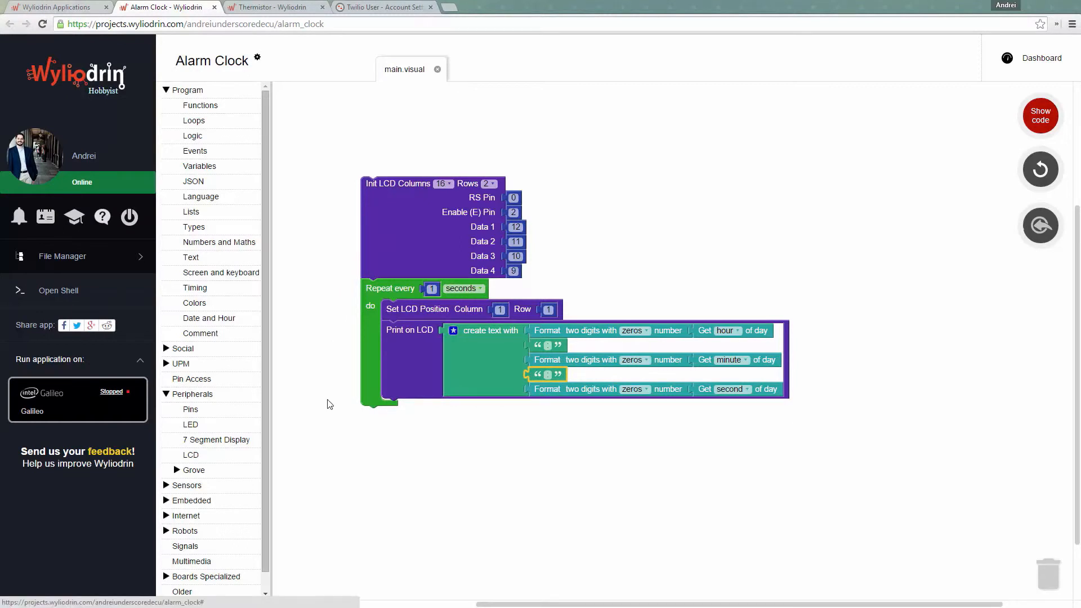
pyautogui.click(78, 400)
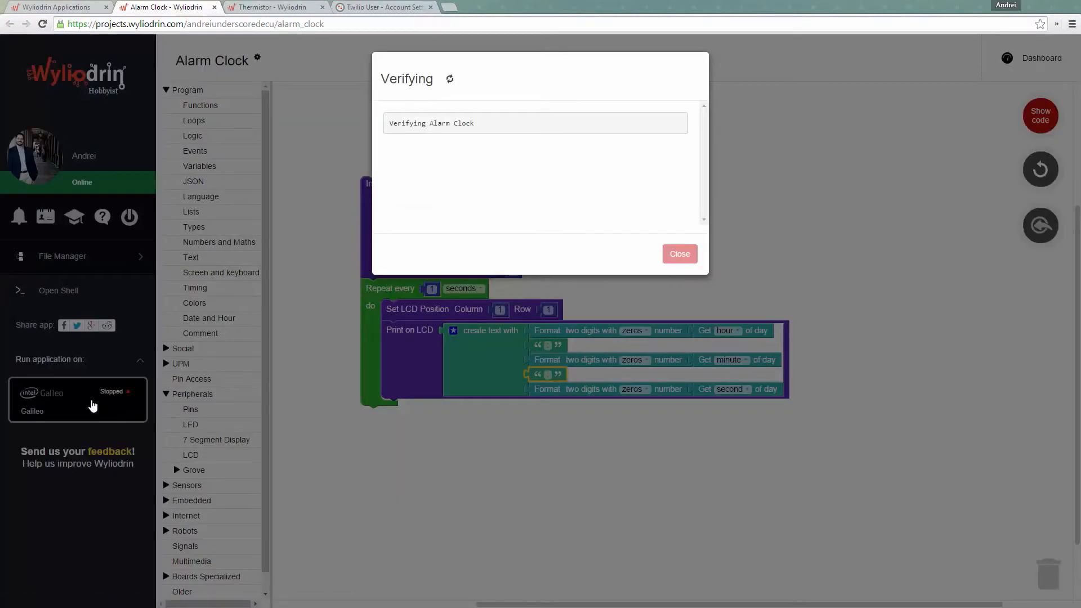